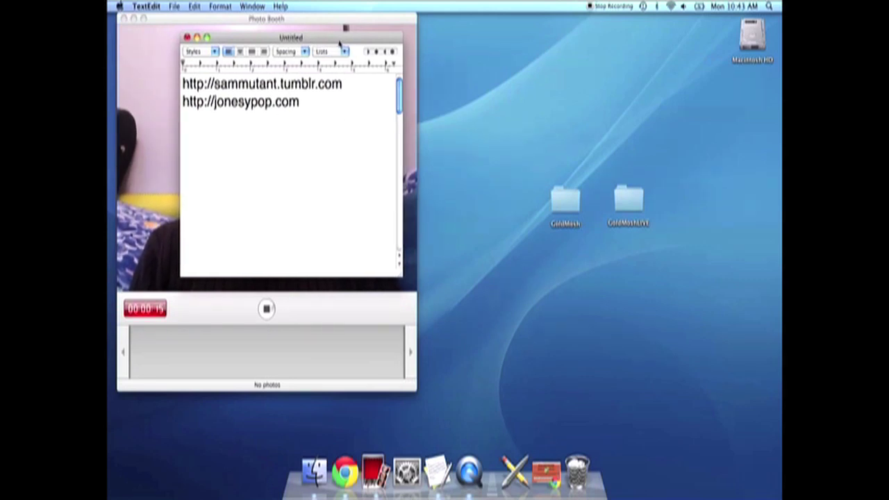
# Bring the TextEdit note with the sammutant.tumblr.com and jonesypop.com addresses into view.
pyautogui.moveTo(290, 38); pyautogui.dragTo(549, 33)
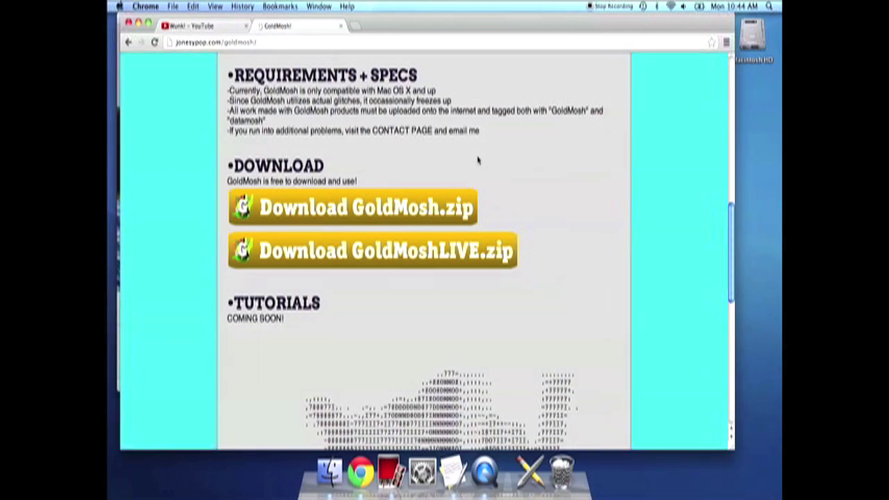
# Scroll the jonesypop.com GoldMosh page to its Download section.
pyautogui.scroll(3)
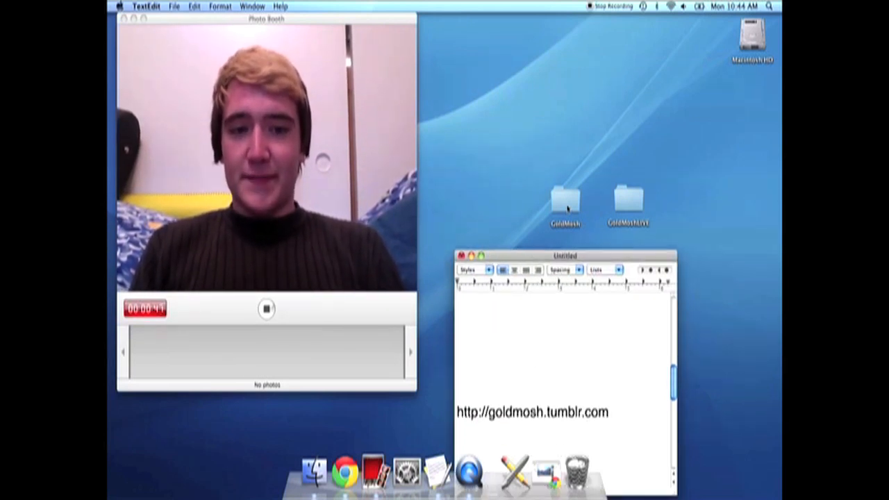
# Open the desktop GoldMosh folder and select the GoldMosh application beside README.txt.
pyautogui.doubleClick(563, 202)
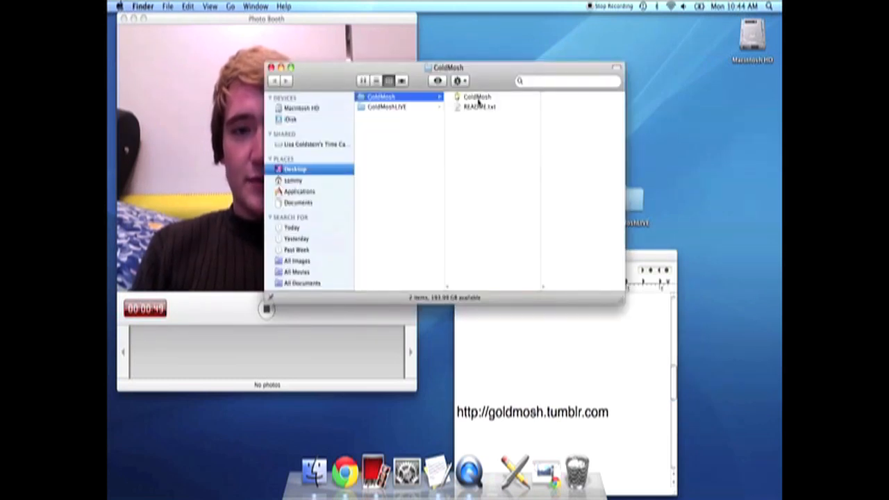
pyautogui.click(474, 97)
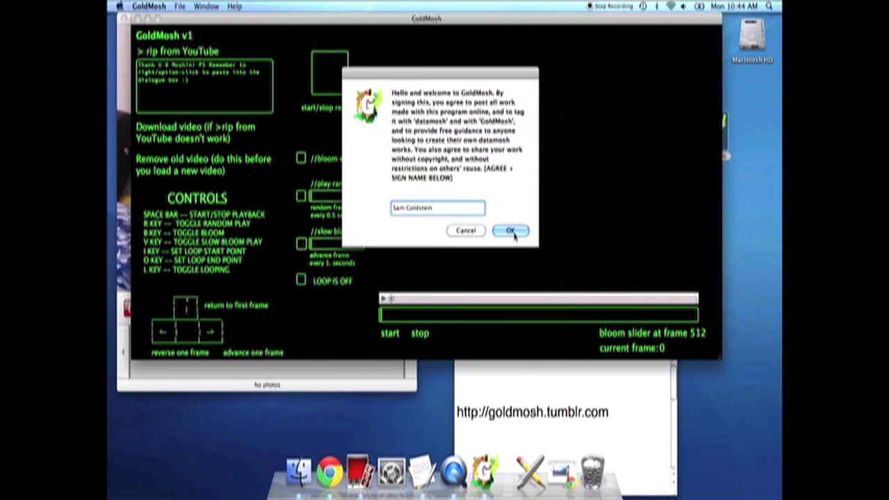
# Accept the GoldMosh welcome agreement to reach the main datamoshing window.
pyautogui.click(512, 231)
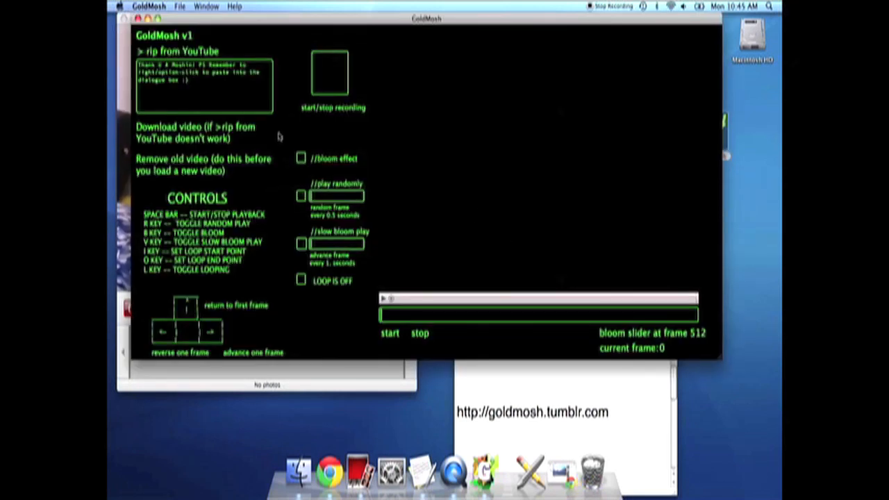
pyautogui.moveTo(302, 72)
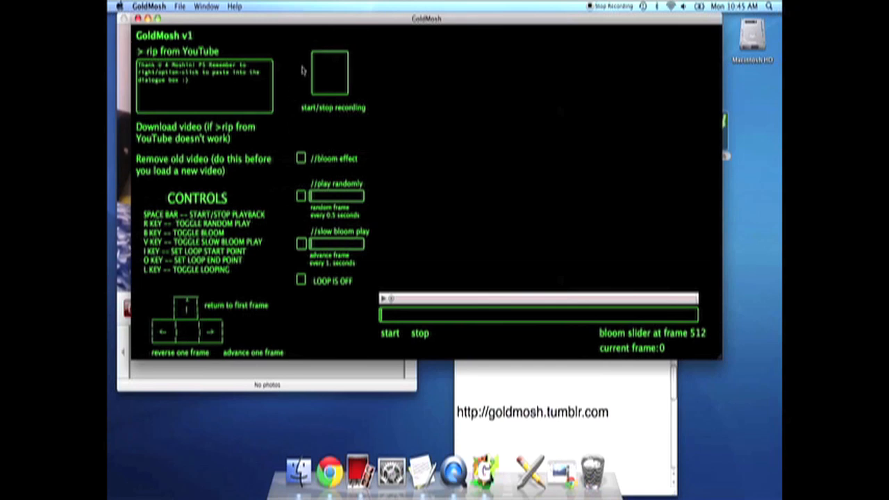
pyautogui.moveTo(270, 84)
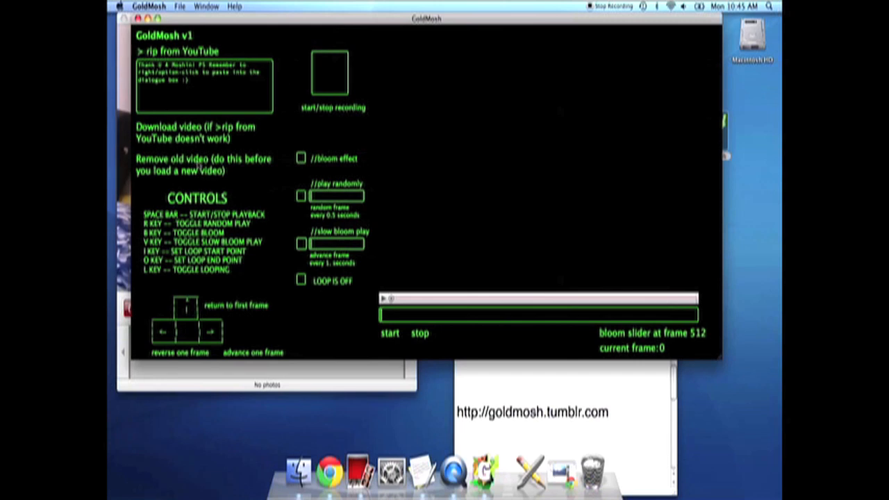
pyautogui.moveTo(480, 376)
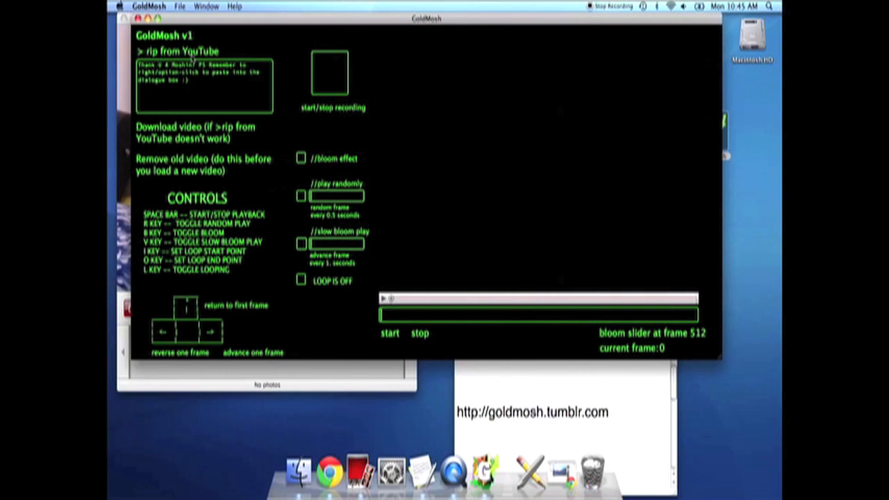
# Rip the pasted YouTube skateboarding link so the clip loads in GoldMosh.
pyautogui.click(182, 50)
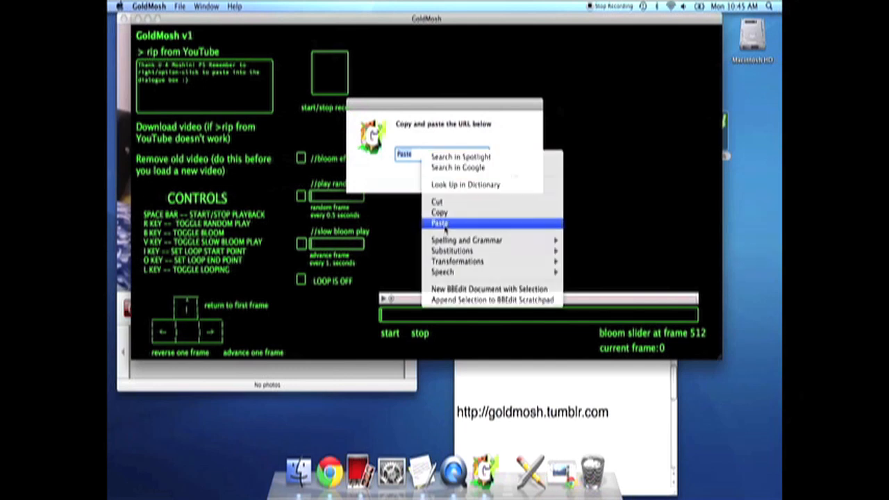
pyautogui.click(440, 222)
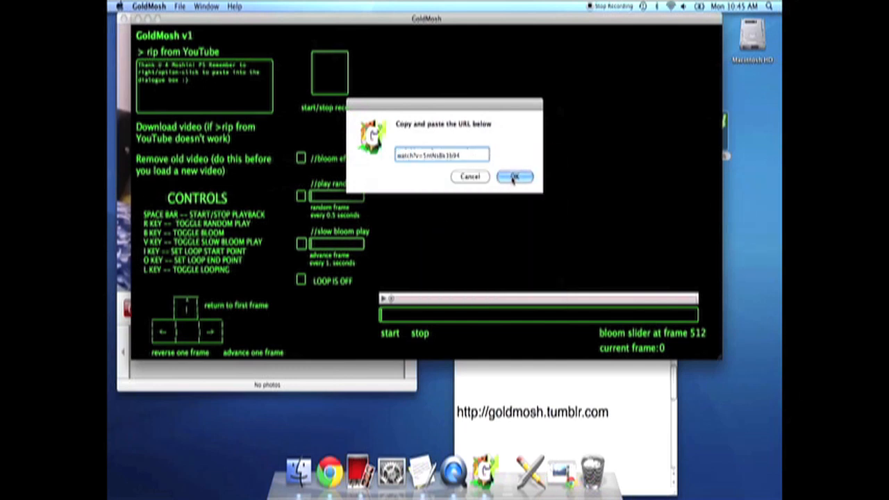
pyautogui.click(516, 177)
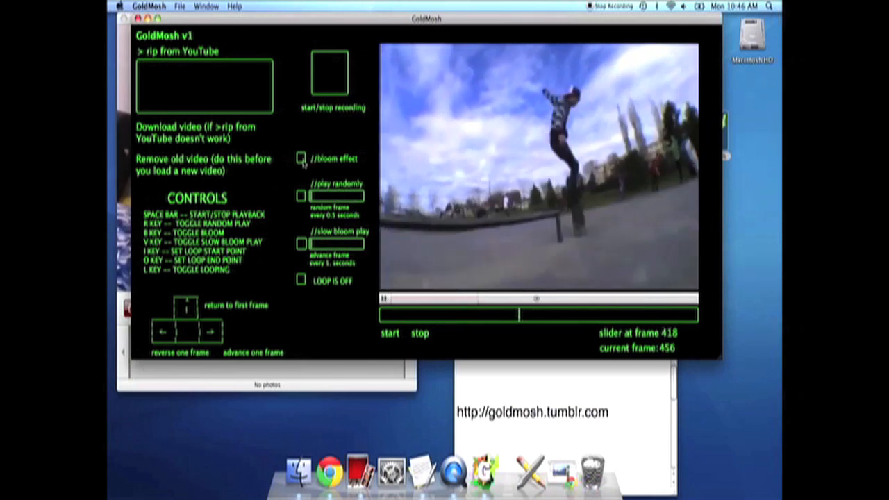
# Enable the bloom effect with the bloom point at frame 402.
pyautogui.click(300, 159)
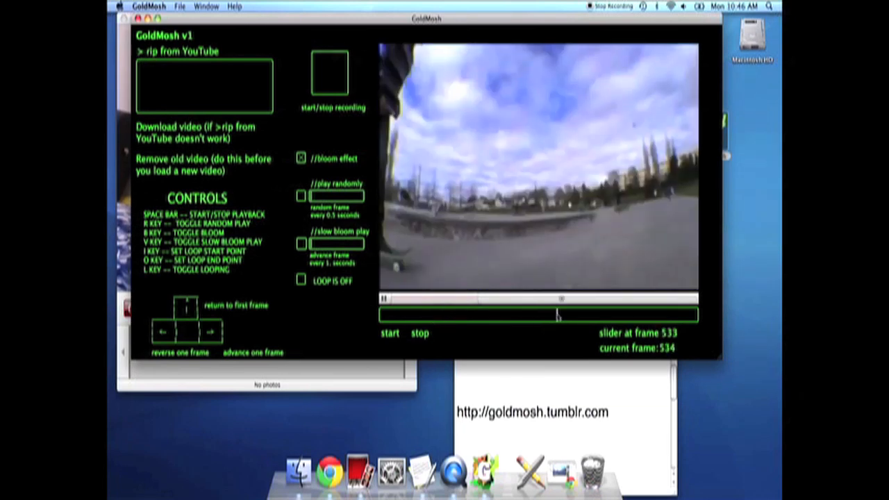
pyautogui.moveTo(556, 314); pyautogui.dragTo(581, 314)
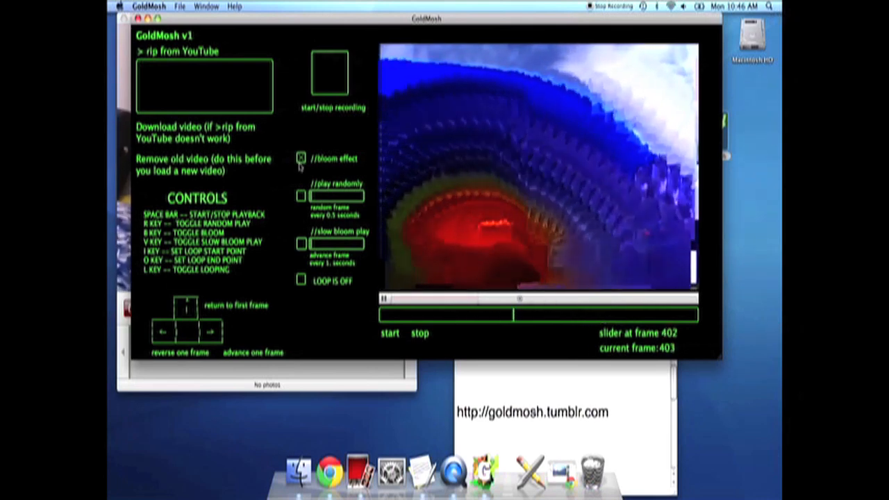
# Turn bloom off and play random frames jumping every 0.331 seconds.
pyautogui.click(300, 158)
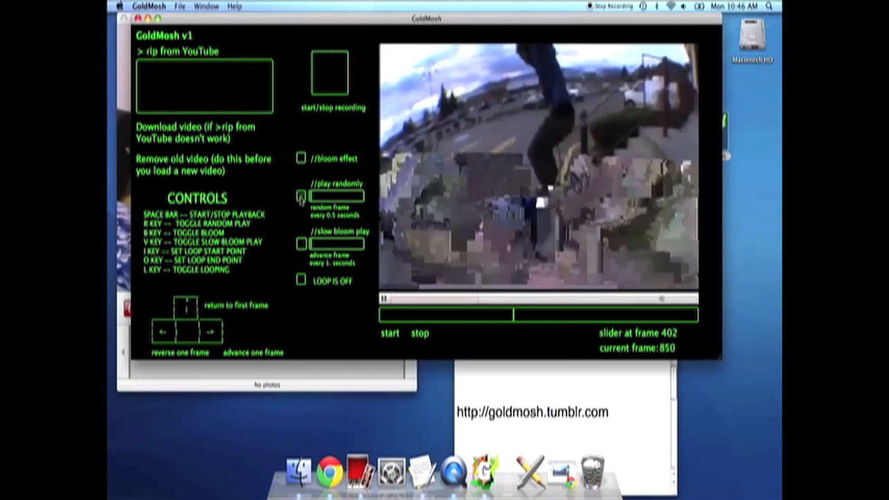
pyautogui.click(300, 195)
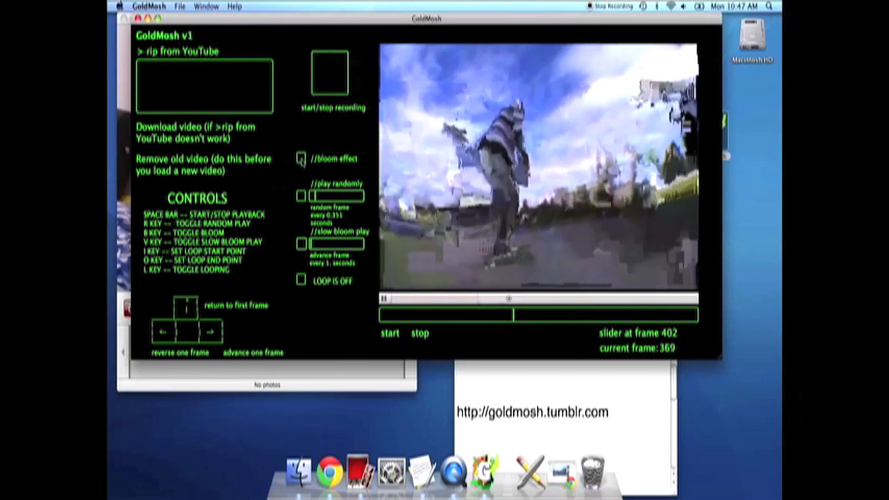
# Re-enable the bloom effect together with slow bloom play.
pyautogui.click(300, 158)
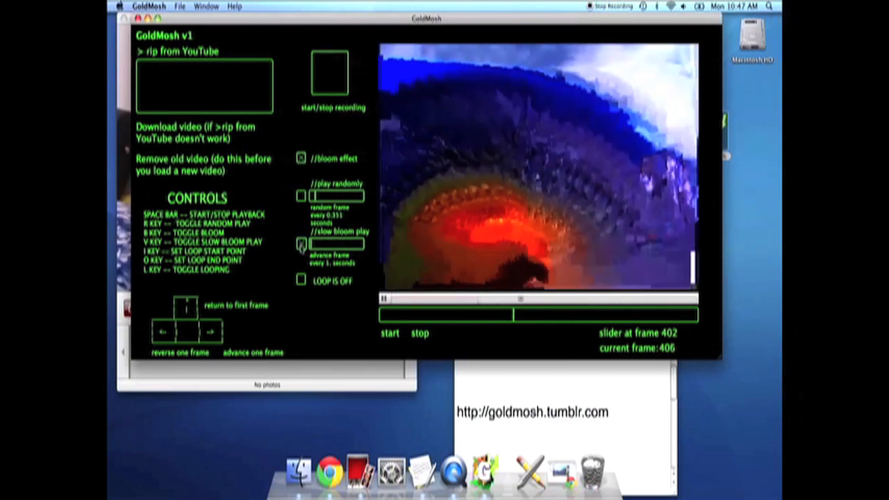
pyautogui.click(300, 244)
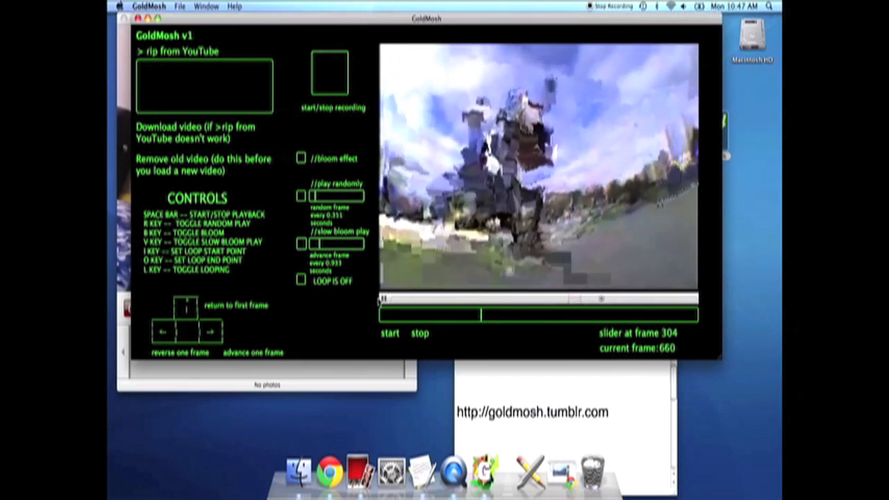
# Try LOOP playback on the frame-304 bloom, then switch looping off again.
pyautogui.click(300, 281)
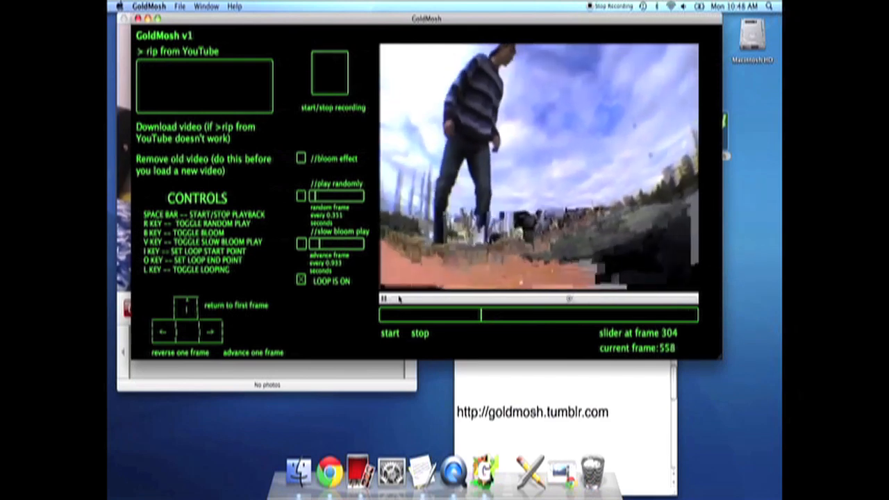
pyautogui.click(301, 280)
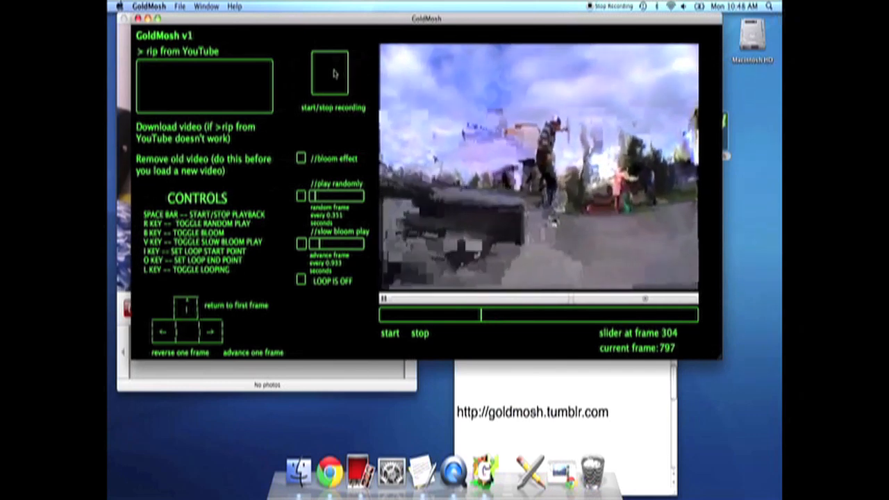
# Start recording the moshed output to coolvid1.mov on the Desktop.
pyautogui.click(328, 75)
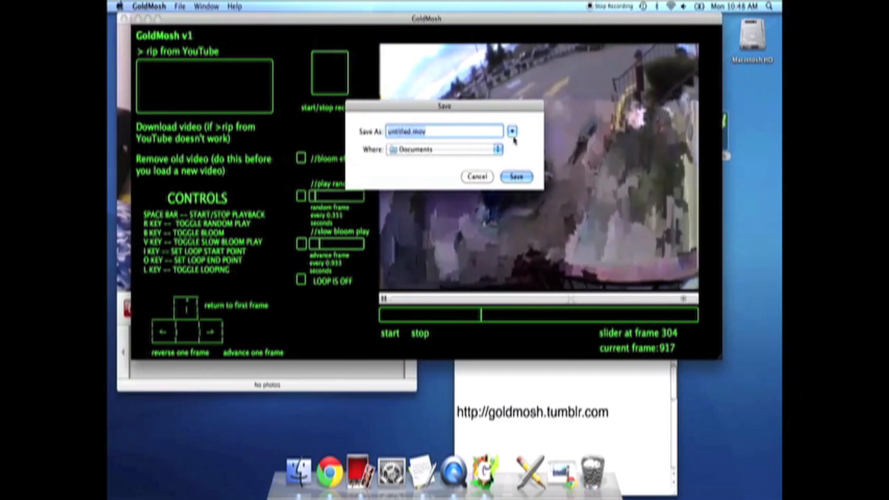
pyautogui.click(514, 130)
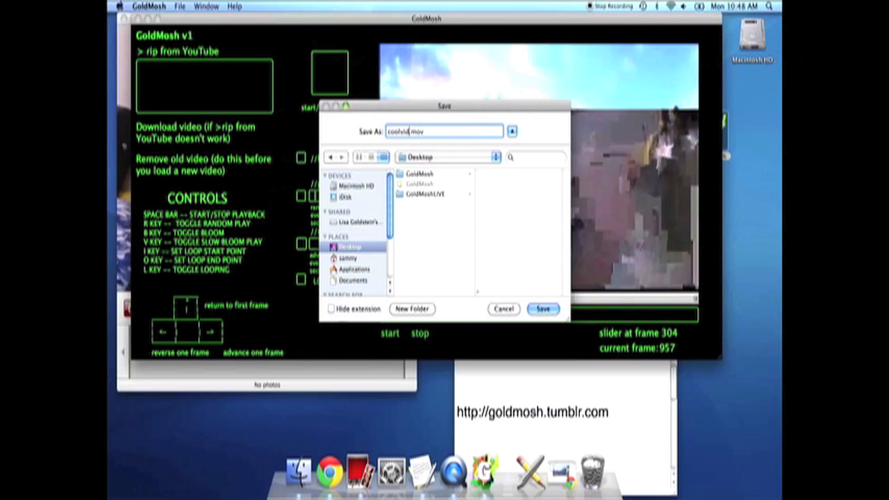
pyautogui.click(543, 308)
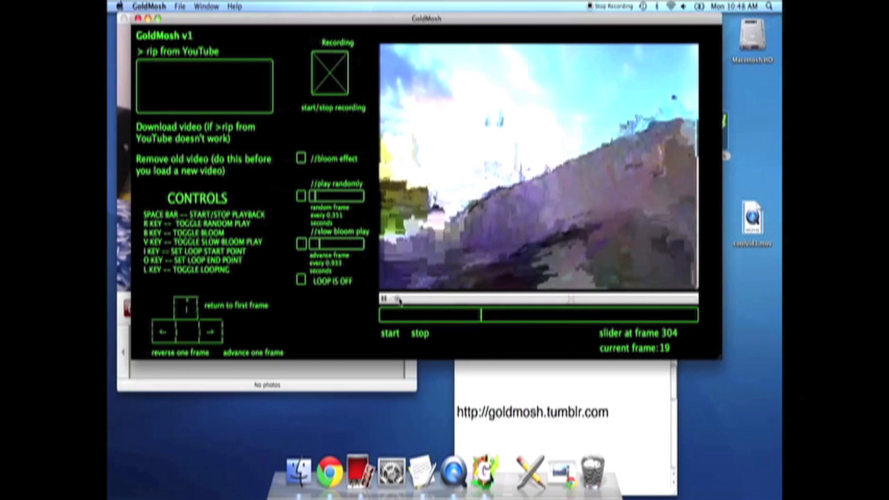
# Record the randomly played moshed footage, then stop recording to save coolvid1.mov.
pyautogui.click(302, 158)
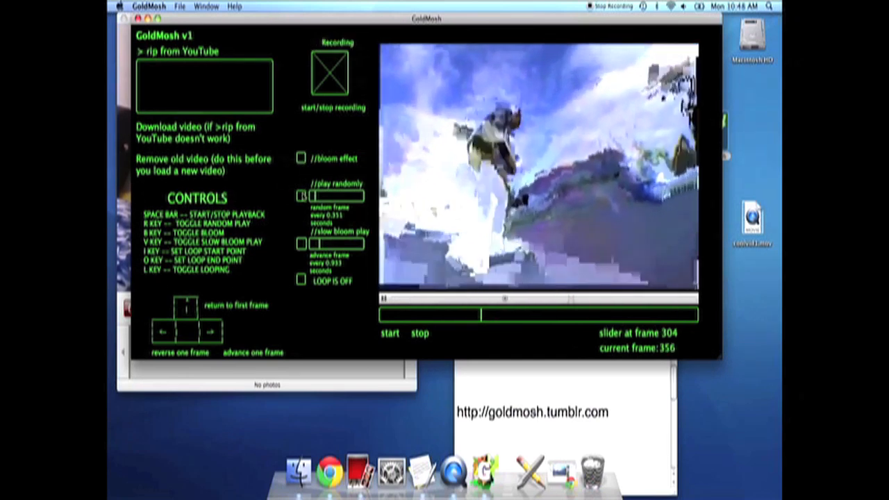
pyautogui.click(300, 195)
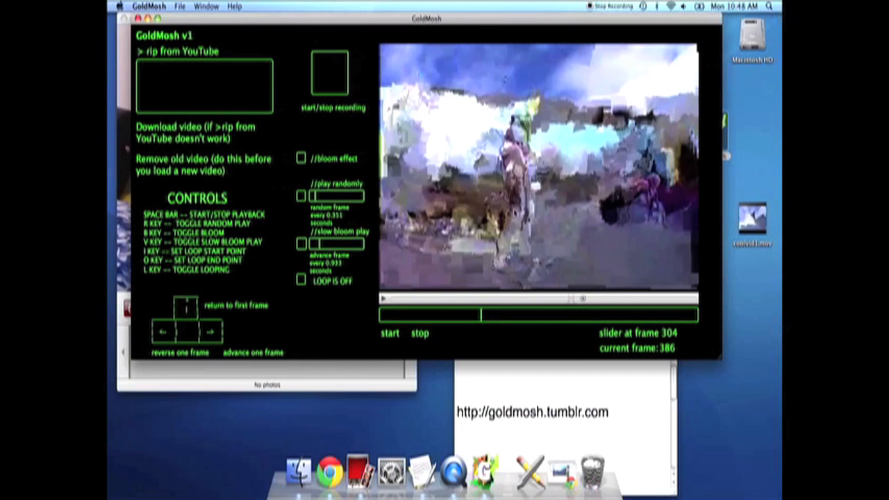
pyautogui.click(300, 195)
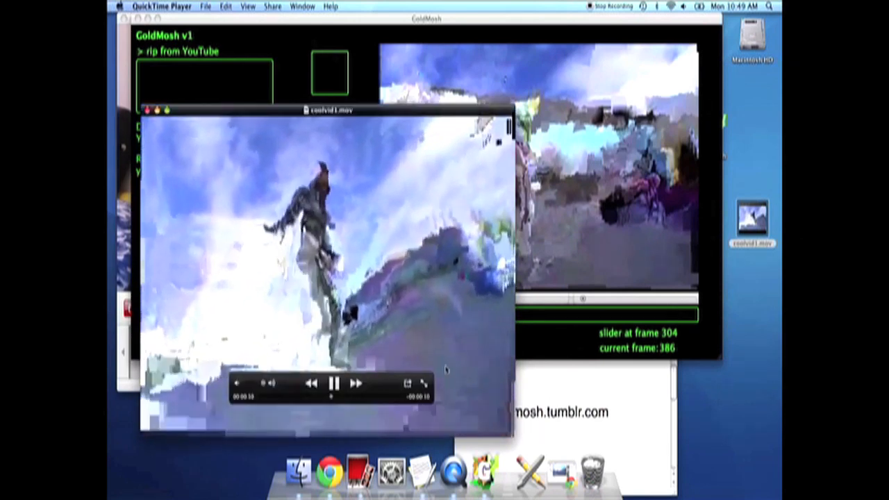
# Close the coolvid1.mov playback window after watching it.
pyautogui.click(147, 110)
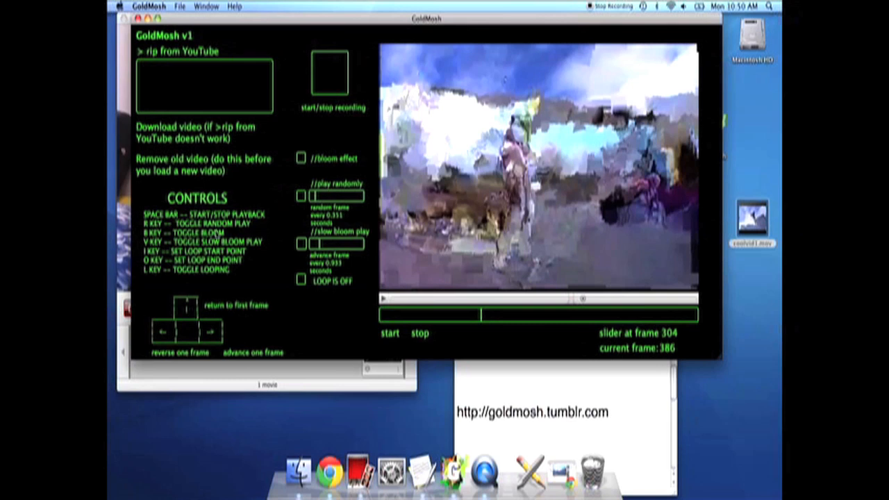
pyautogui.moveTo(354, 271)
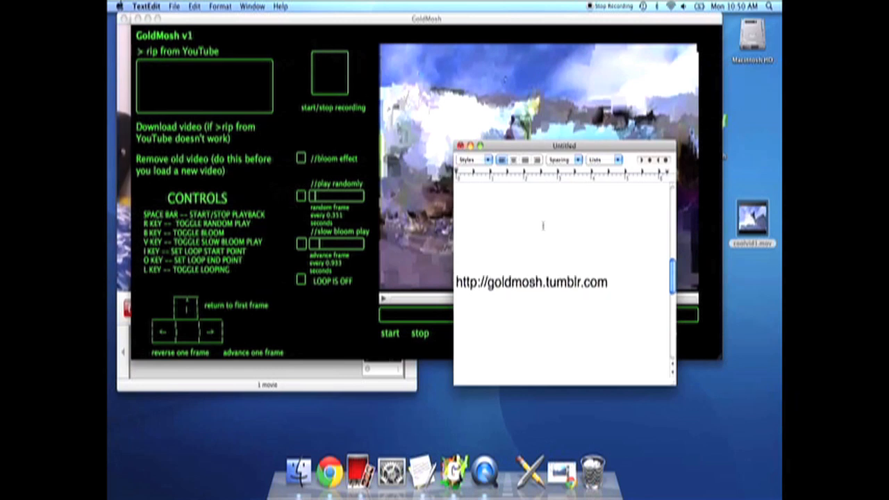
pyautogui.write('http://github.com/qwentl/GoldMosh')
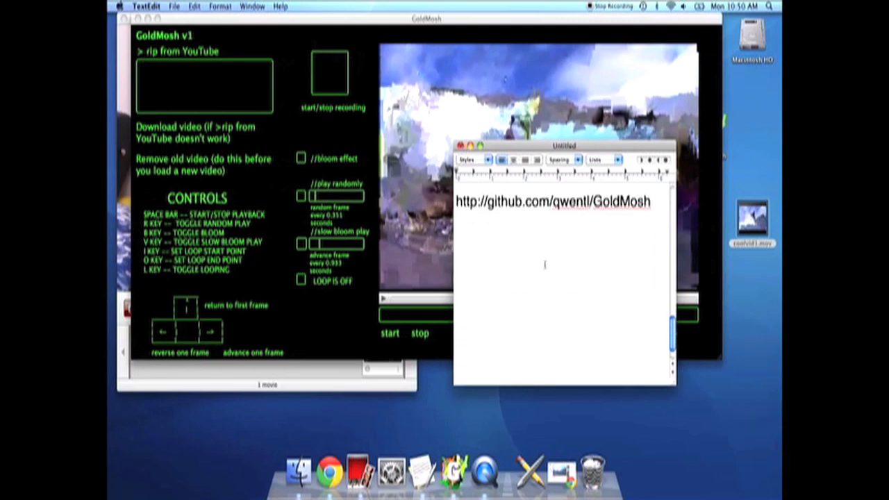